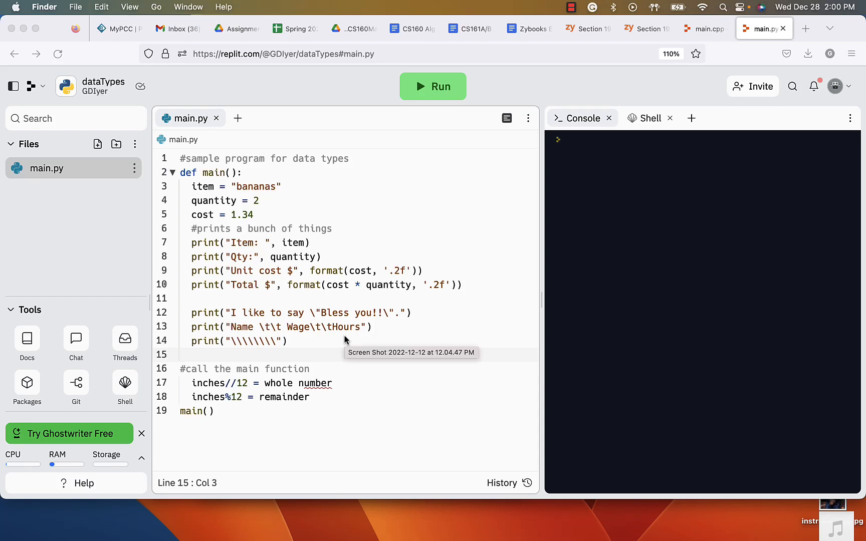
mouse_move(334, 339)
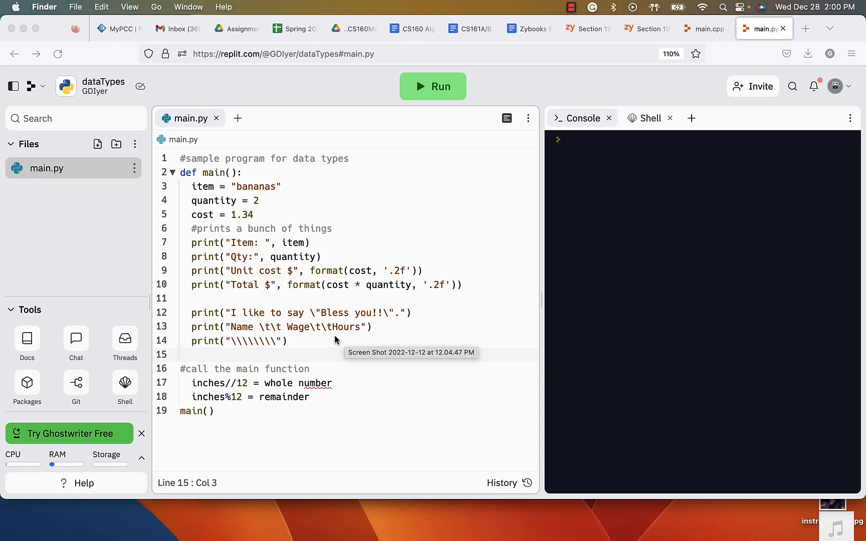
mouse_move(178, 207)
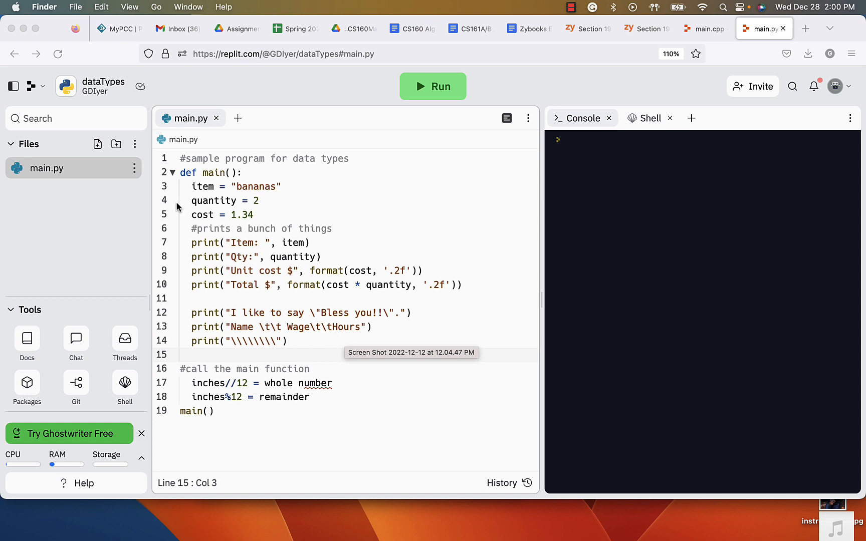
mouse_move(236, 380)
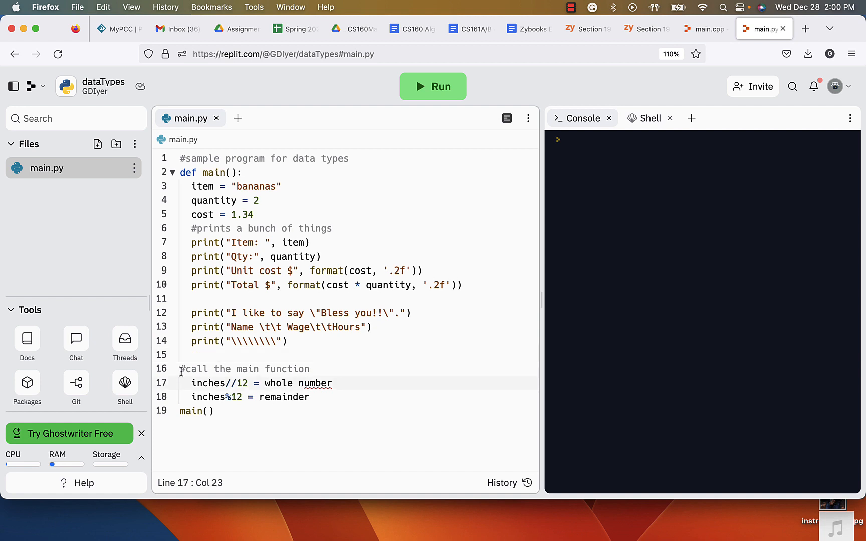
- Download main.py through its actions menu in the Files panel, then bring up Finder
click(191, 383)
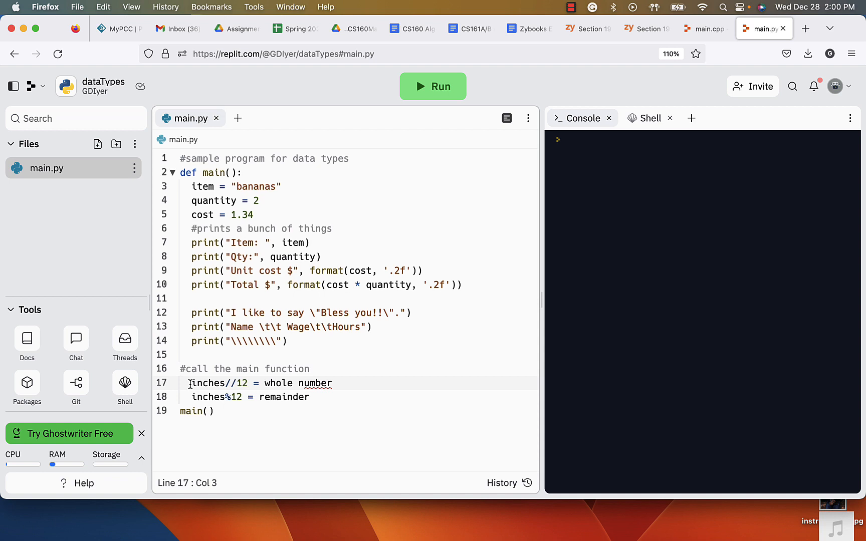
mouse_move(40, 168)
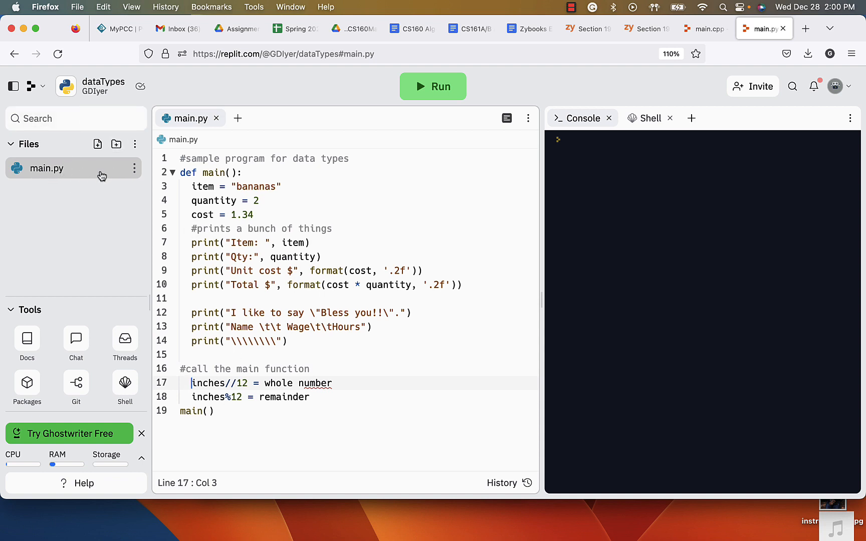
mouse_move(63, 168)
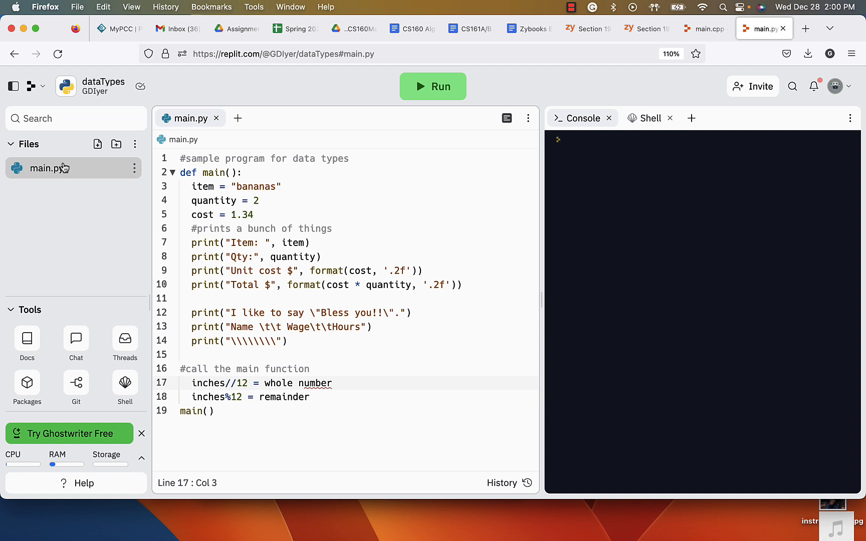
click(135, 168)
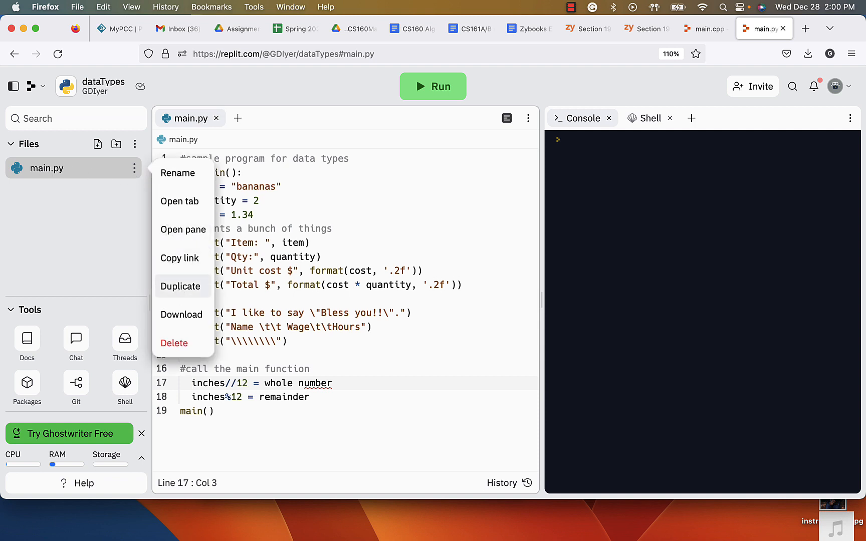
click(183, 313)
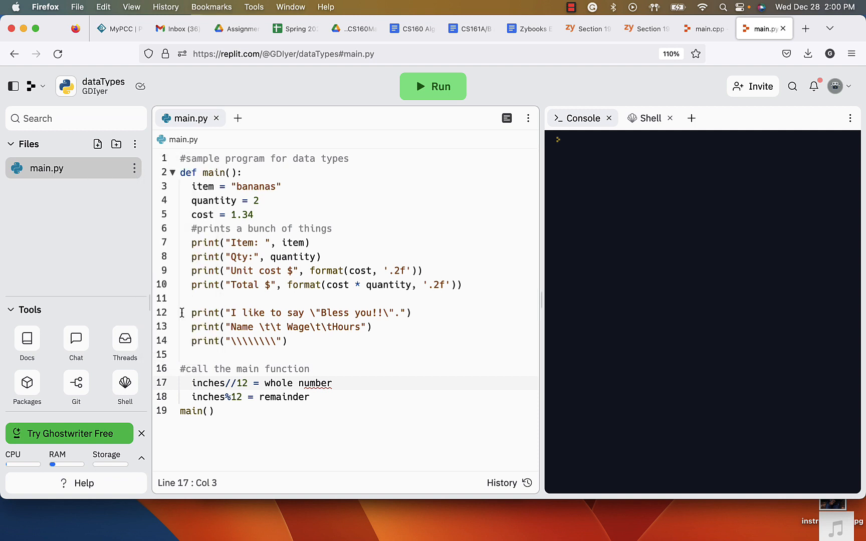
click(808, 53)
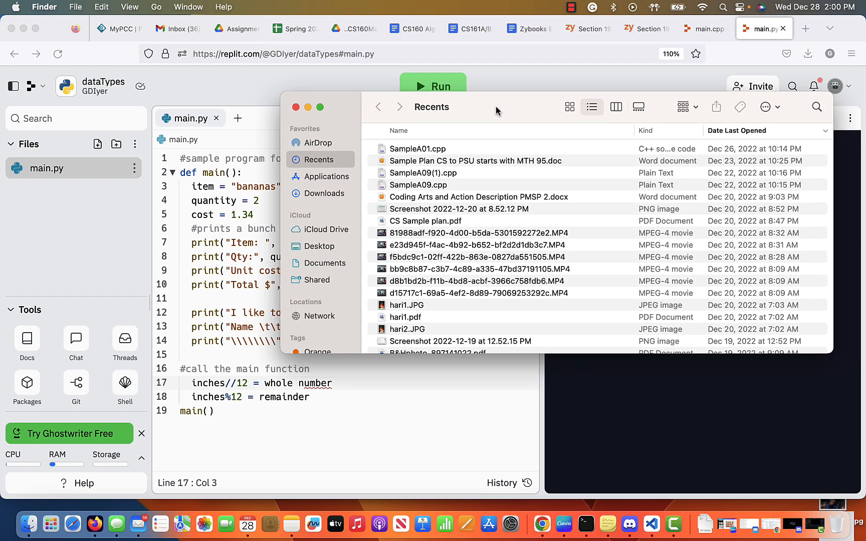
- Show the Downloads folder in Finder and select the downloaded main.py
click(326, 193)
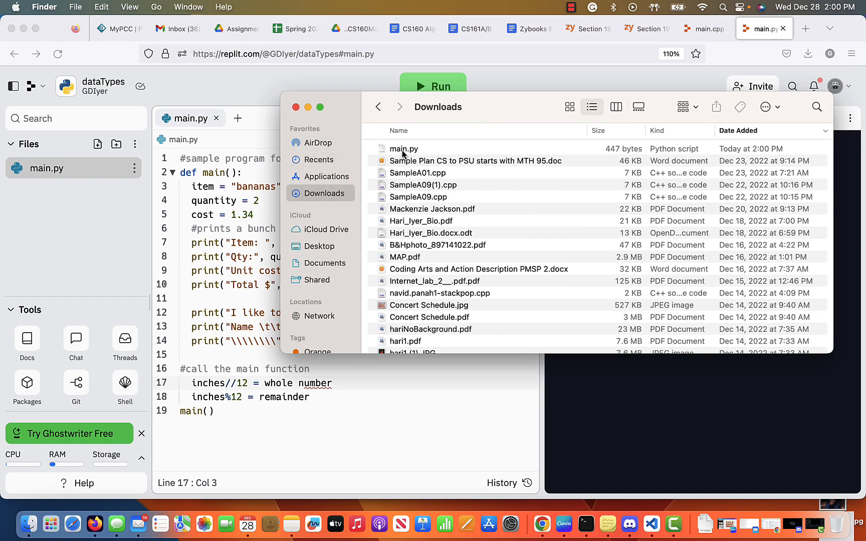
click(404, 149)
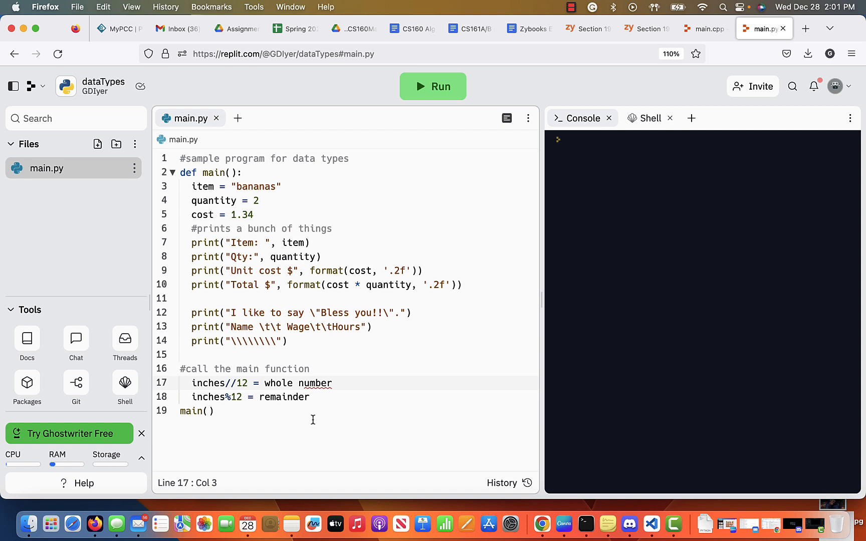
mouse_move(128, 180)
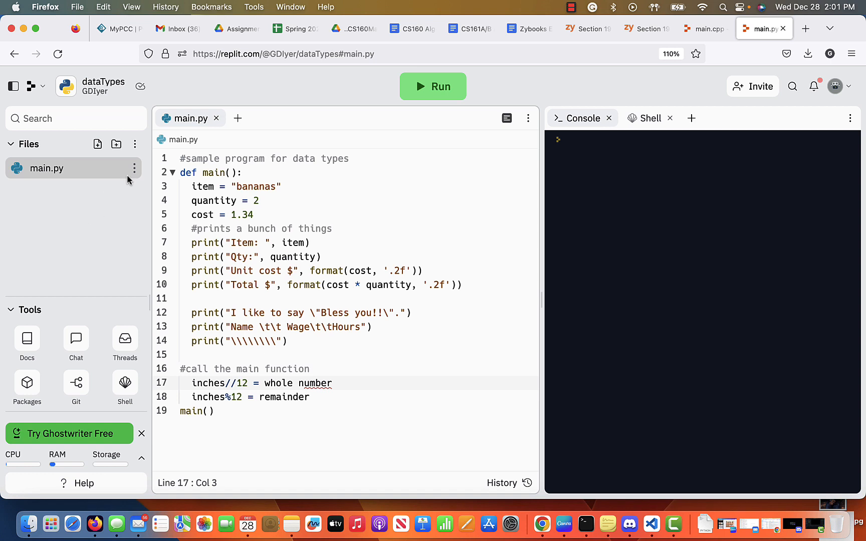
- Download main.py again from its actions menu in the Files panel
click(134, 144)
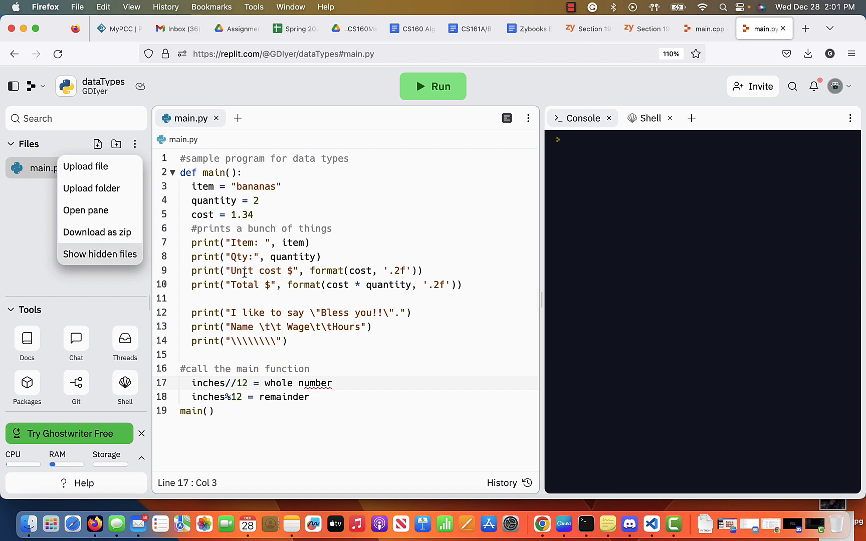
click(135, 168)
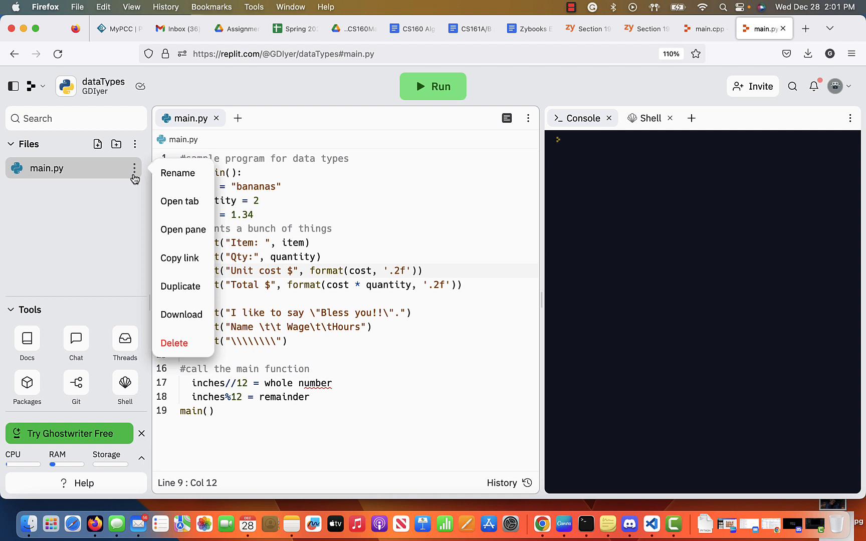
mouse_move(181, 315)
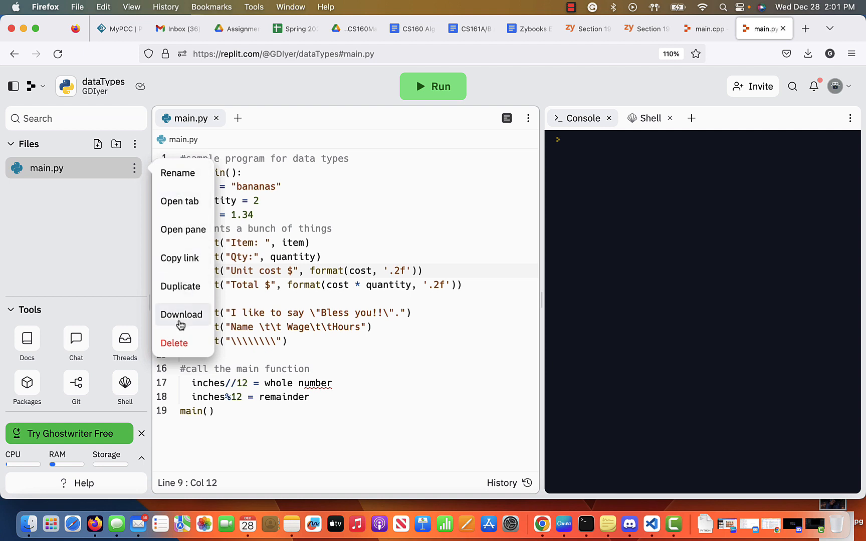
click(294, 342)
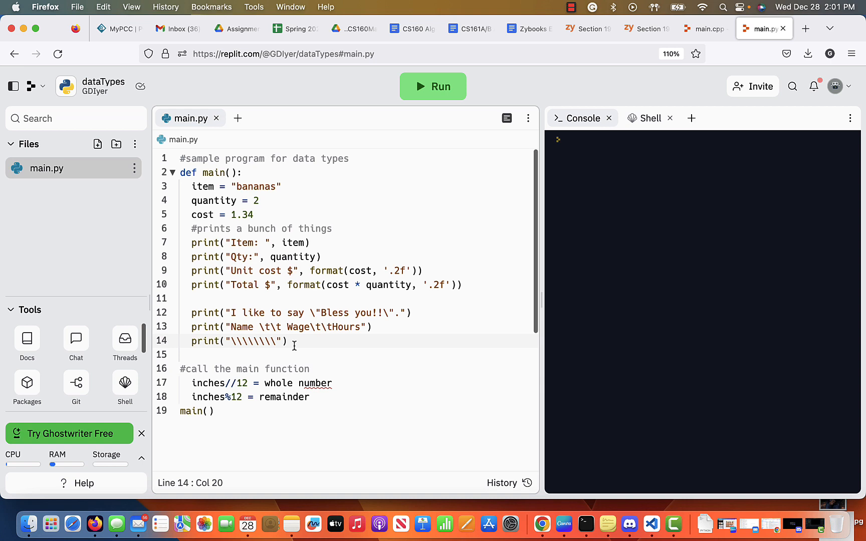